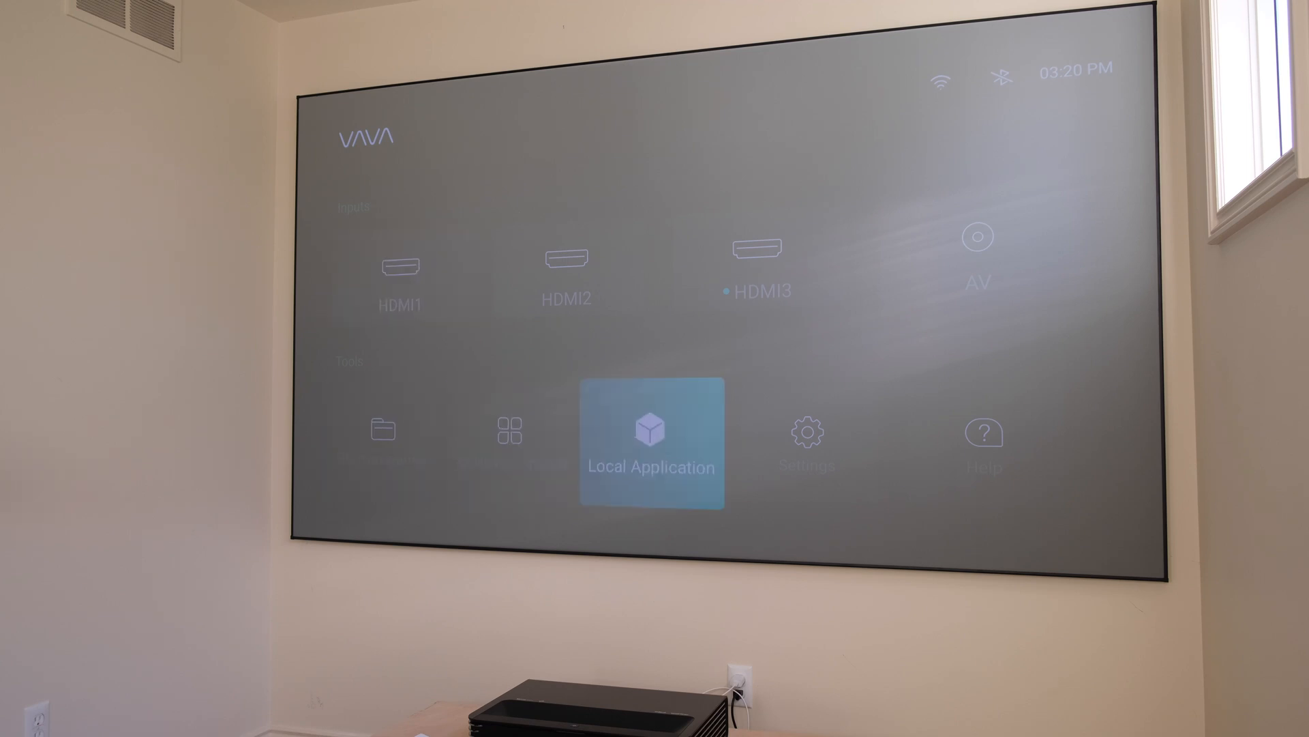
- Show the Settings side panel listing image, audio, network, Bluetooth, personalization, general and about
{"action": "left_click", "coordinate": [804, 438]}
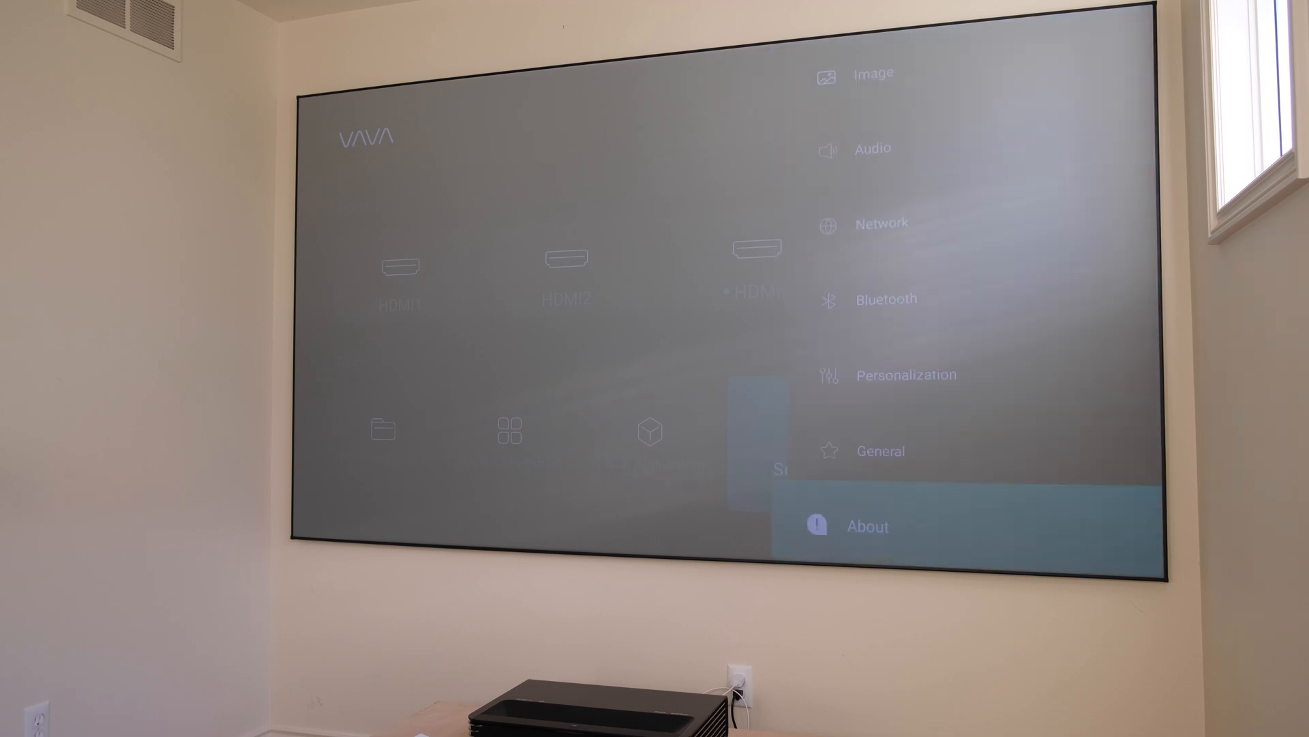
- View the About information to confirm the software version, then return to the home screen
{"action": "left_click", "coordinate": [869, 526]}
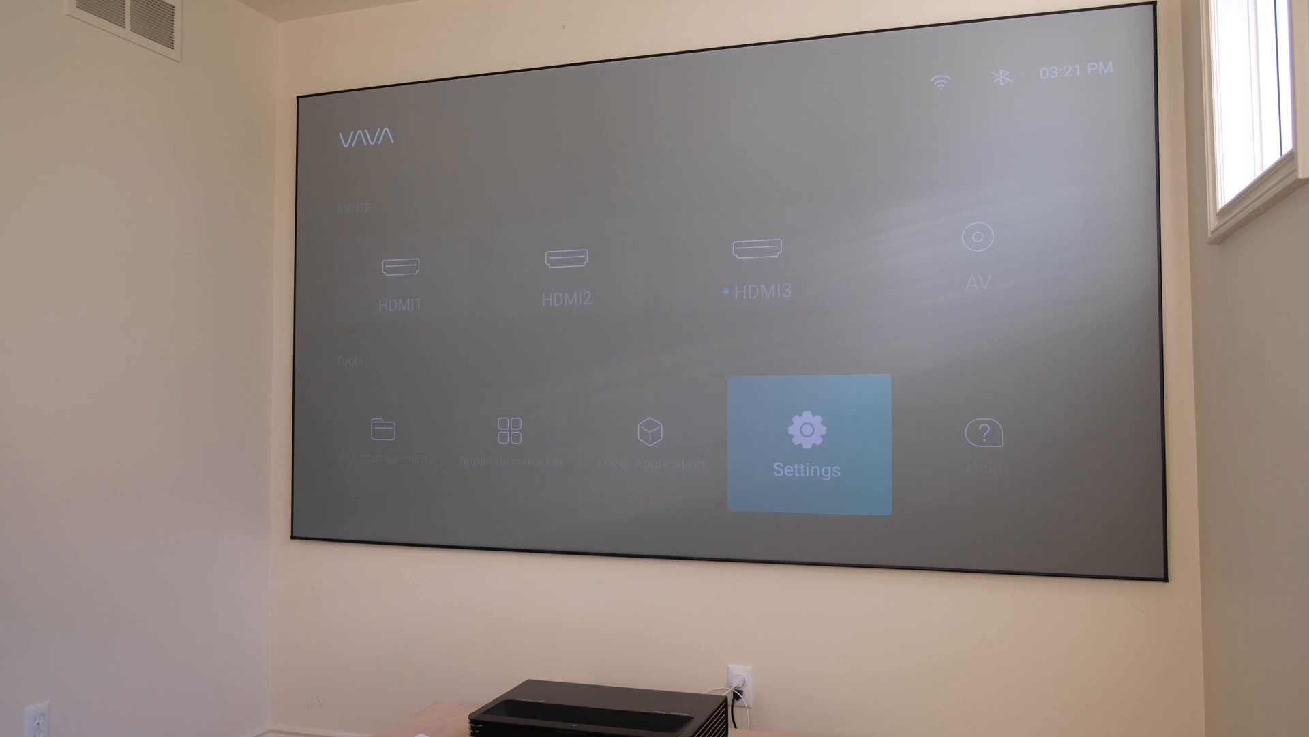
- From Settings > General, select Restore Factory Settings to show the Reset/Cancel confirmation prompt
{"action": "left_click", "coordinate": [806, 447]}
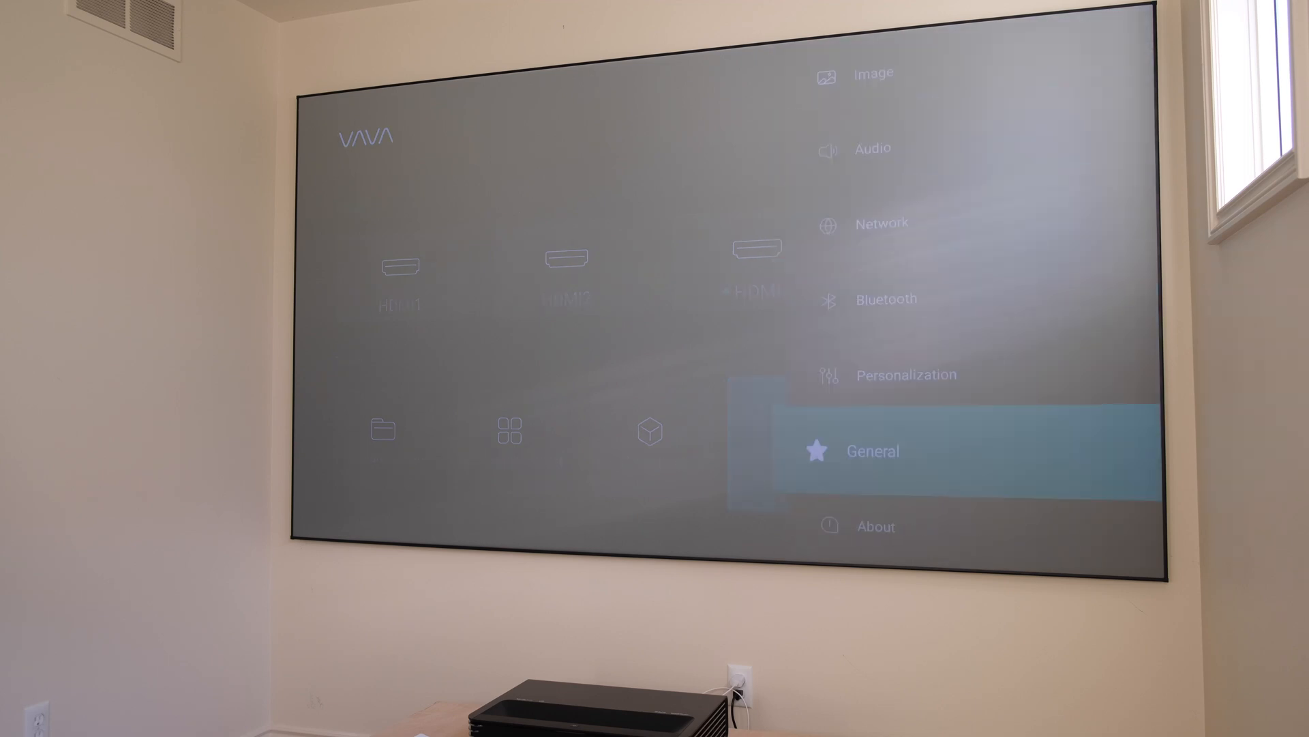
{"action": "left_click", "coordinate": [872, 450]}
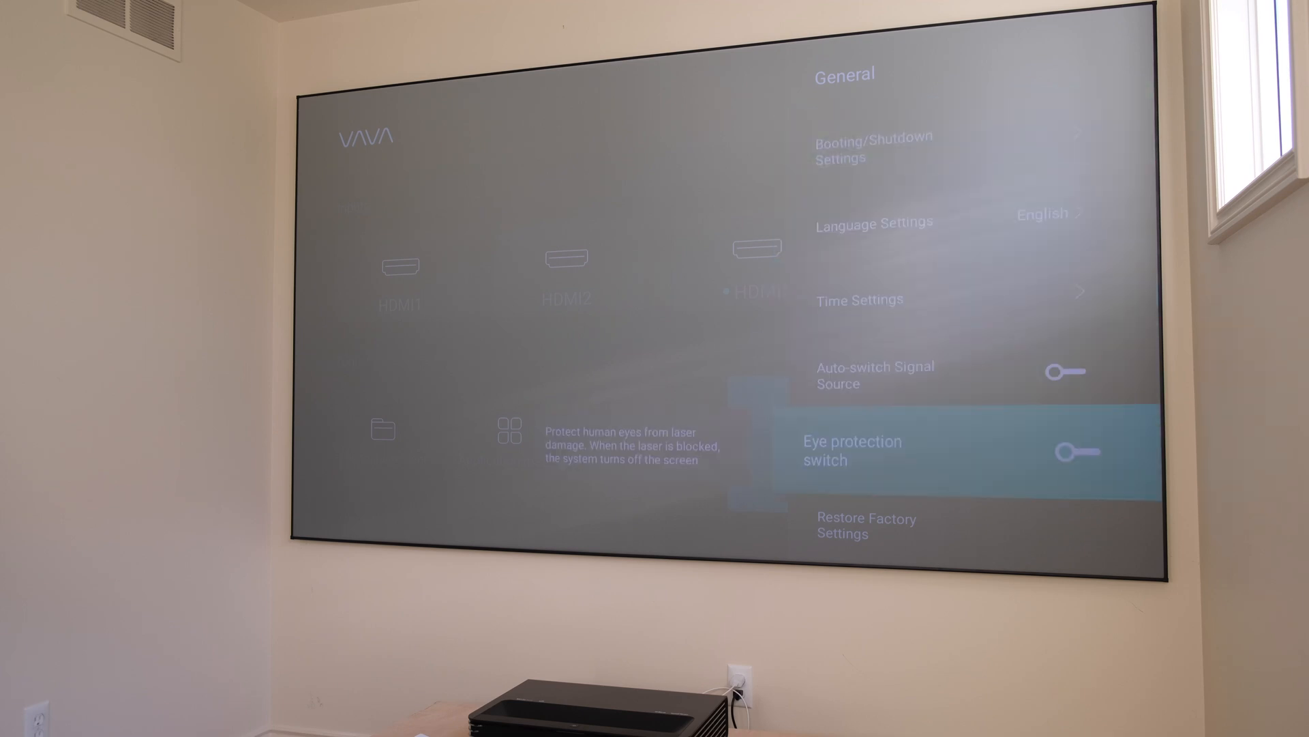
{"action": "scroll", "scroll_direction": "down", "scroll_amount": 3}
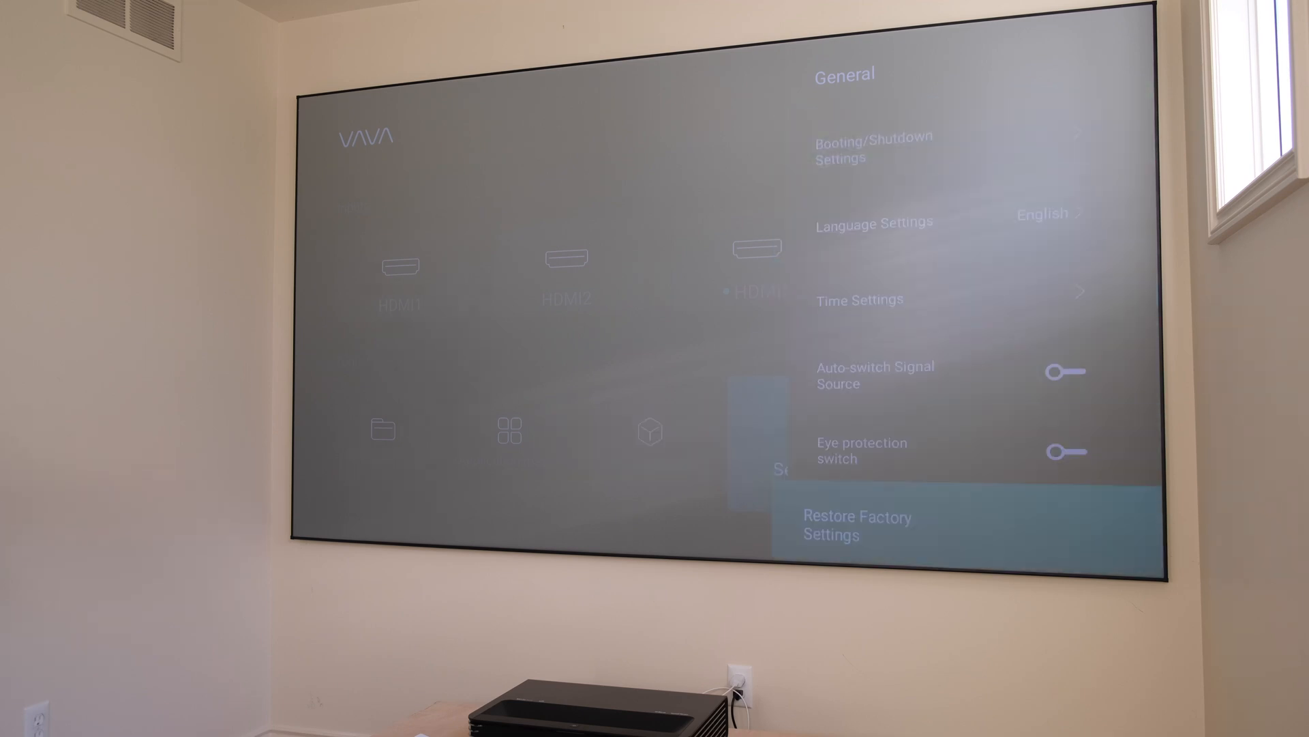
{"action": "left_click", "coordinate": [857, 526]}
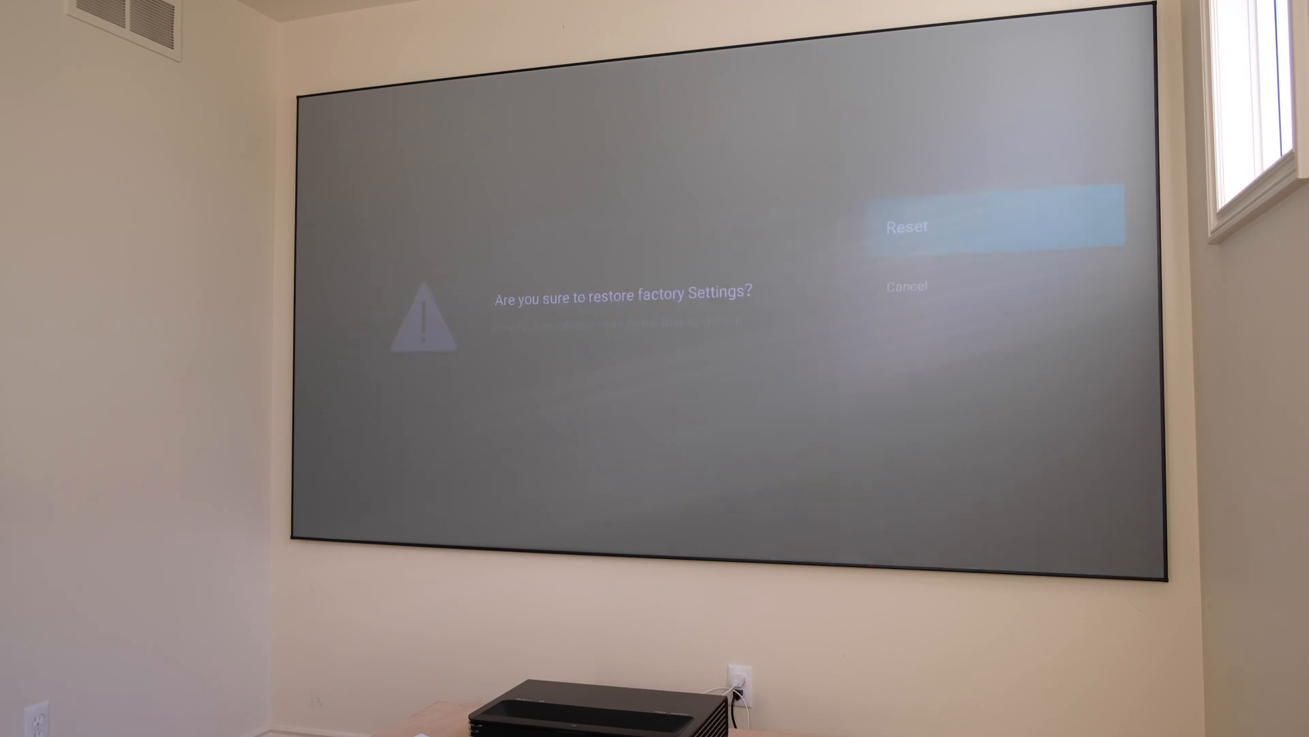